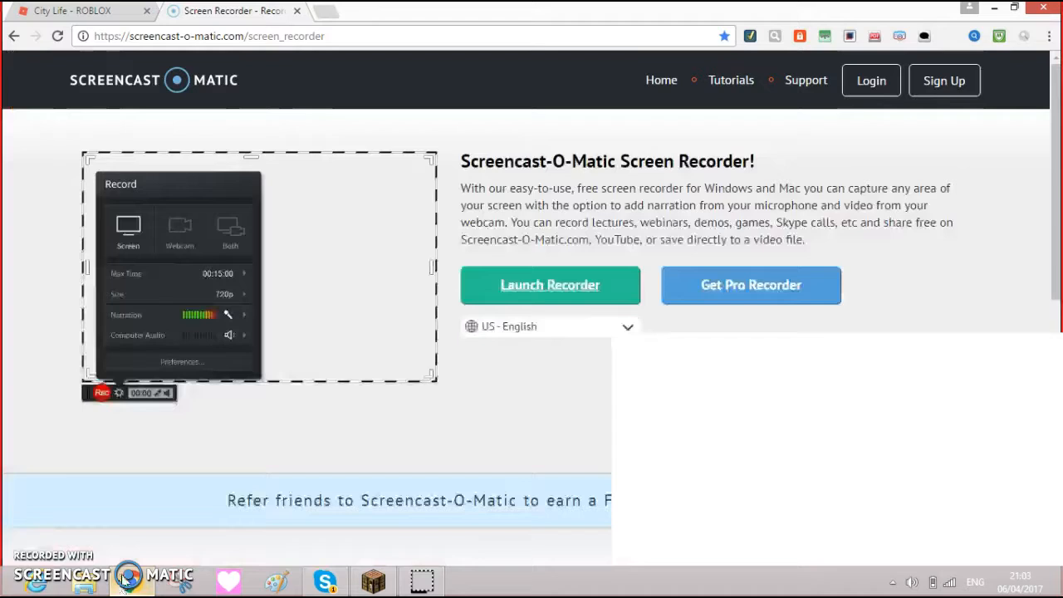
# Switch to the City Life - ROBLOX tab showing the game page with its Play button
pyautogui.click(75, 10)
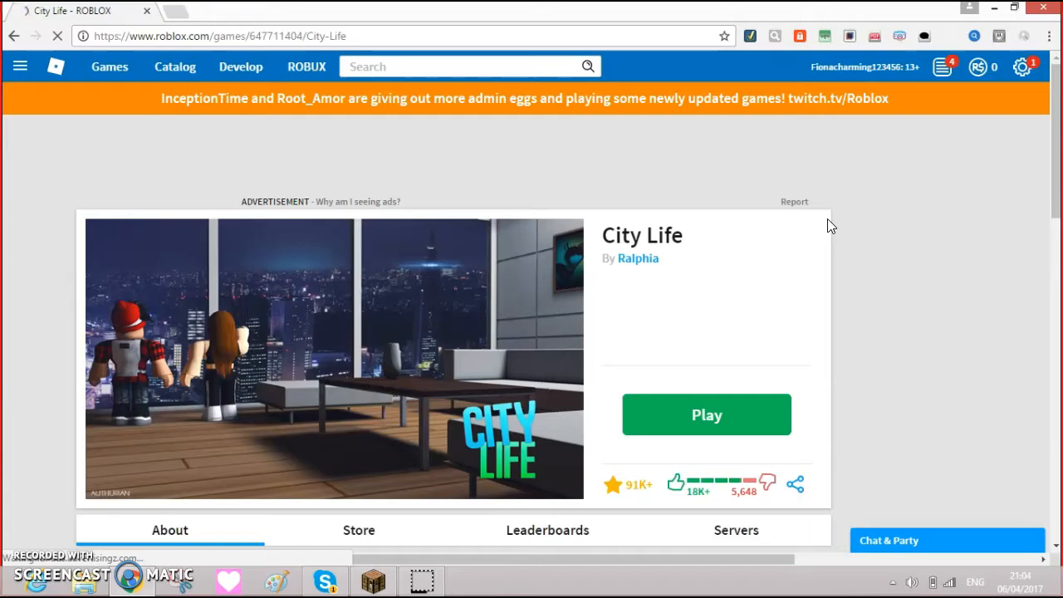
# Start City Life with the green Play button and wait while Roblox shows Joining server
pyautogui.click(706, 416)
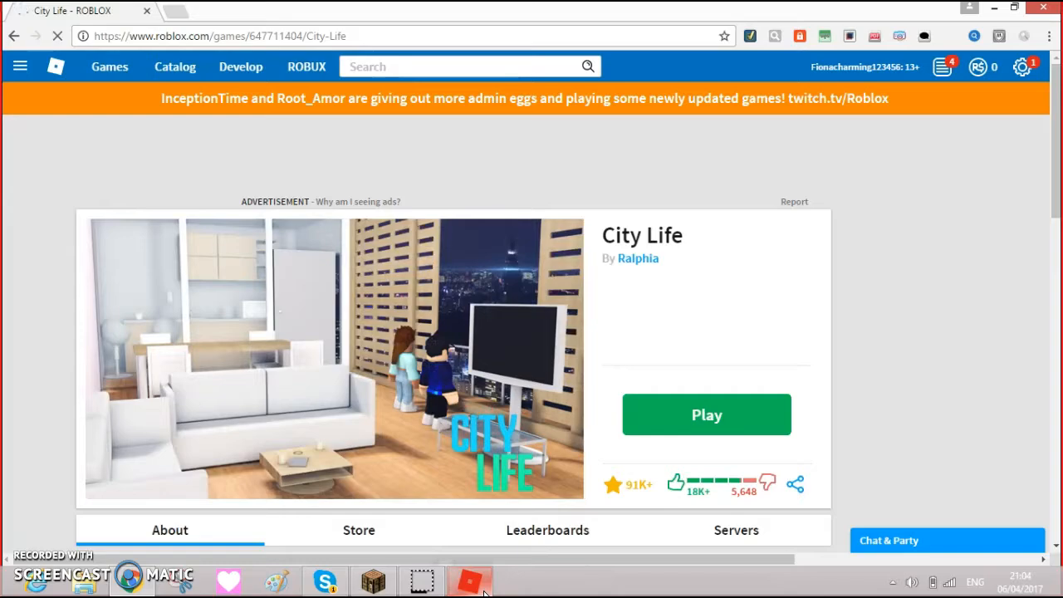
pyautogui.click(706, 415)
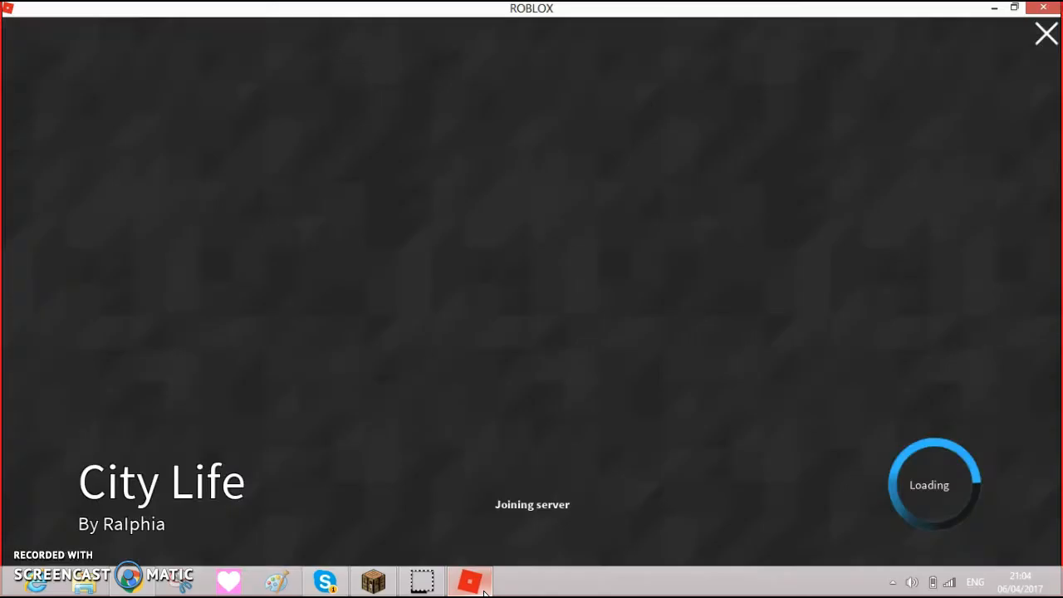
pyautogui.click(1046, 33)
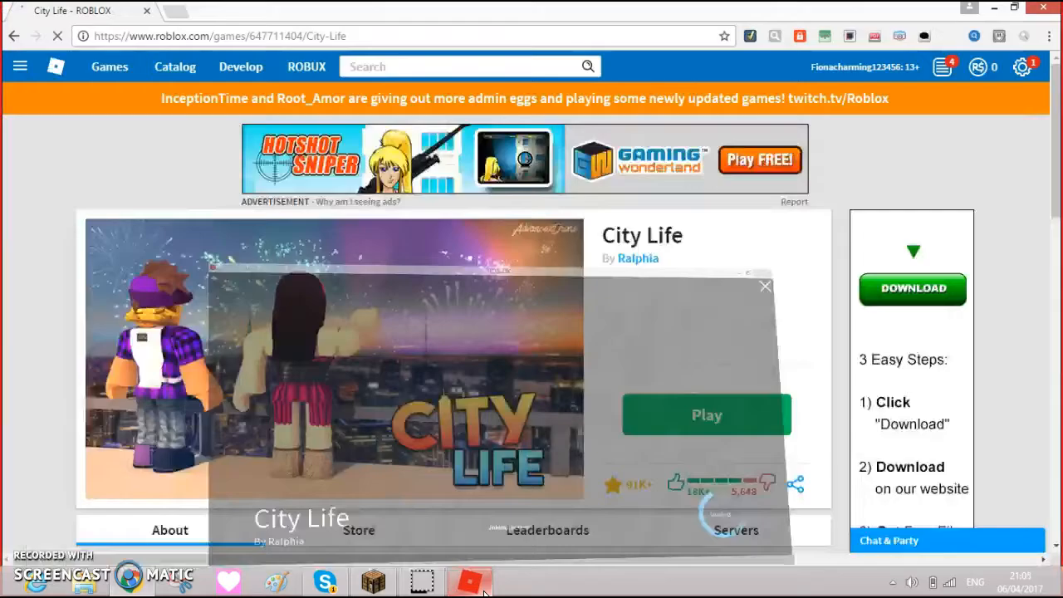
pyautogui.click(704, 416)
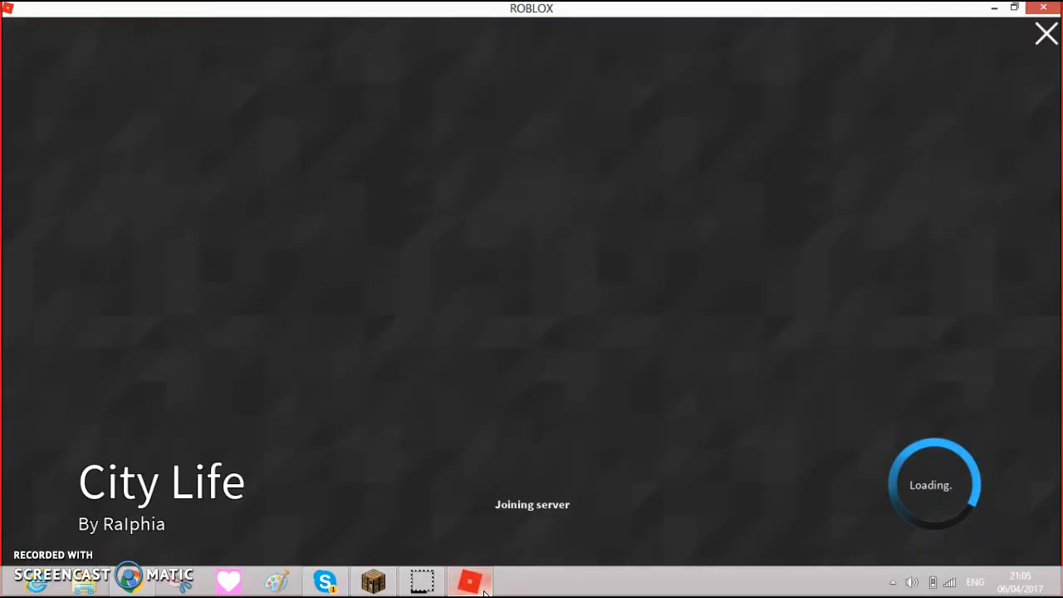
pyautogui.click(1046, 33)
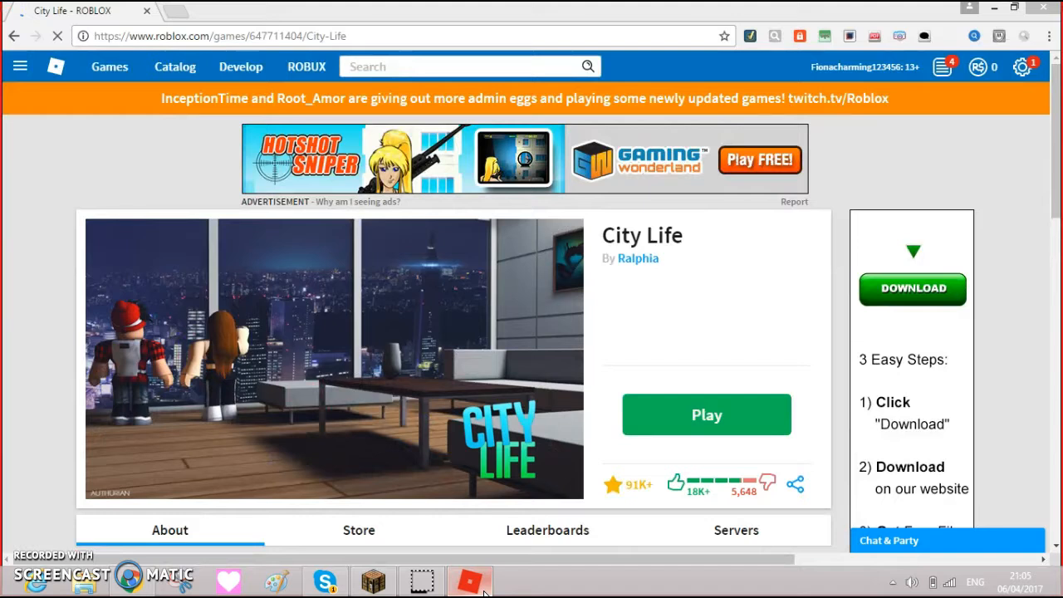
# Enter the City Life world and walk the character into the Robloxian Clothing store
pyautogui.click(705, 415)
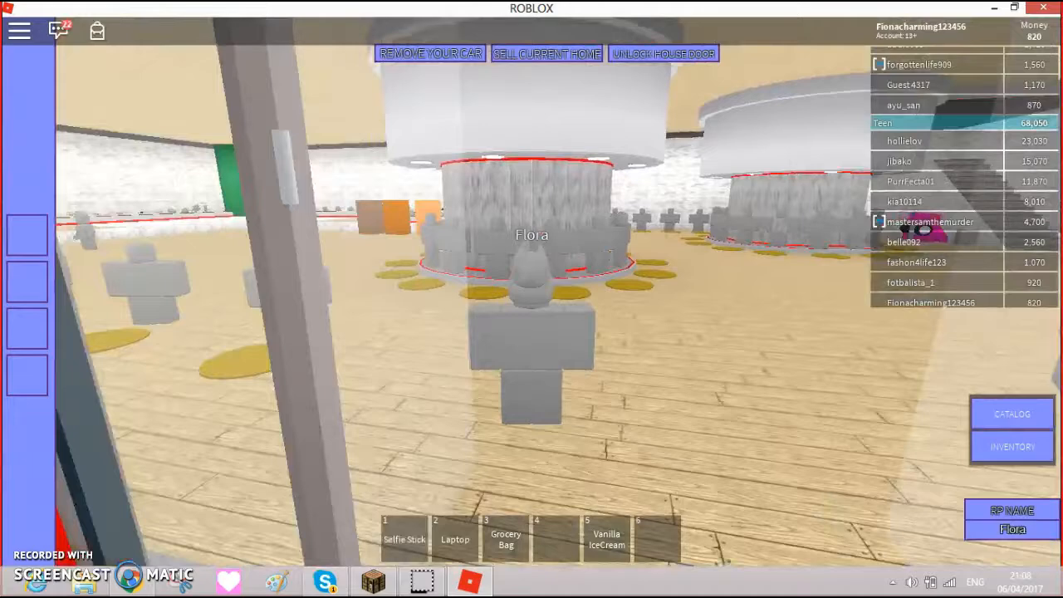
pyautogui.click(324, 581)
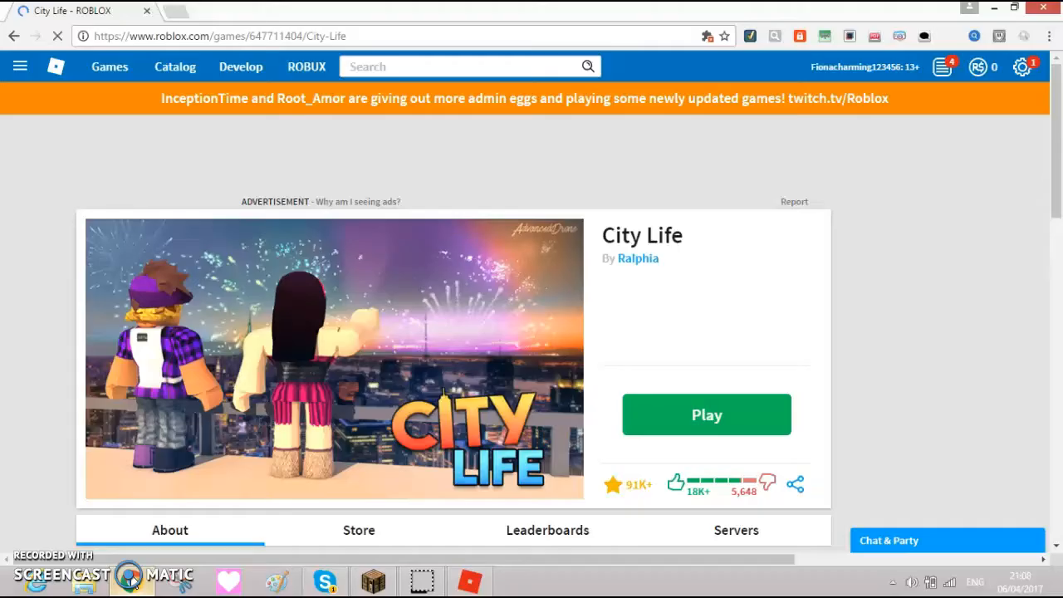
# Join City Life again from its game page with the green Play button
pyautogui.click(706, 415)
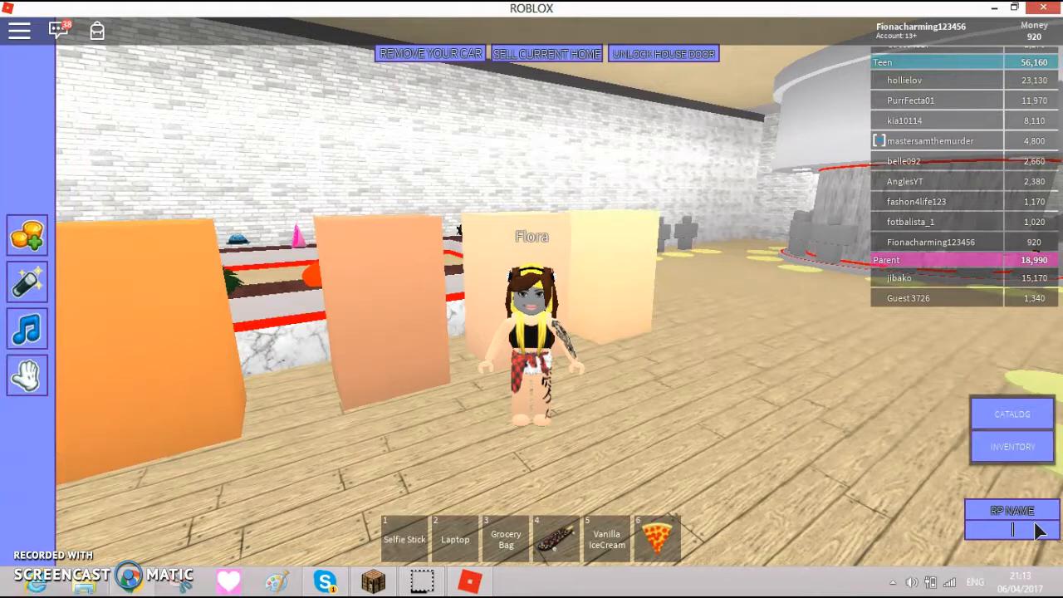
# Search the Robloxian Clothing catalog for an item called harmony
pyautogui.write('harmony')
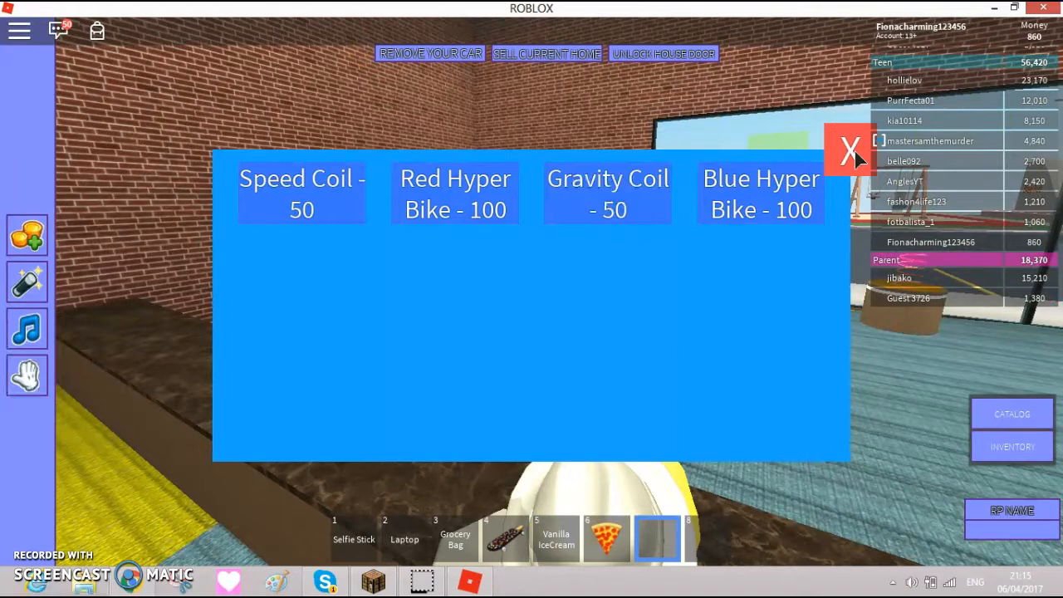
# Close the vehicle shop listing so the Robloxian Clothing catalog can be opened
pyautogui.click(850, 149)
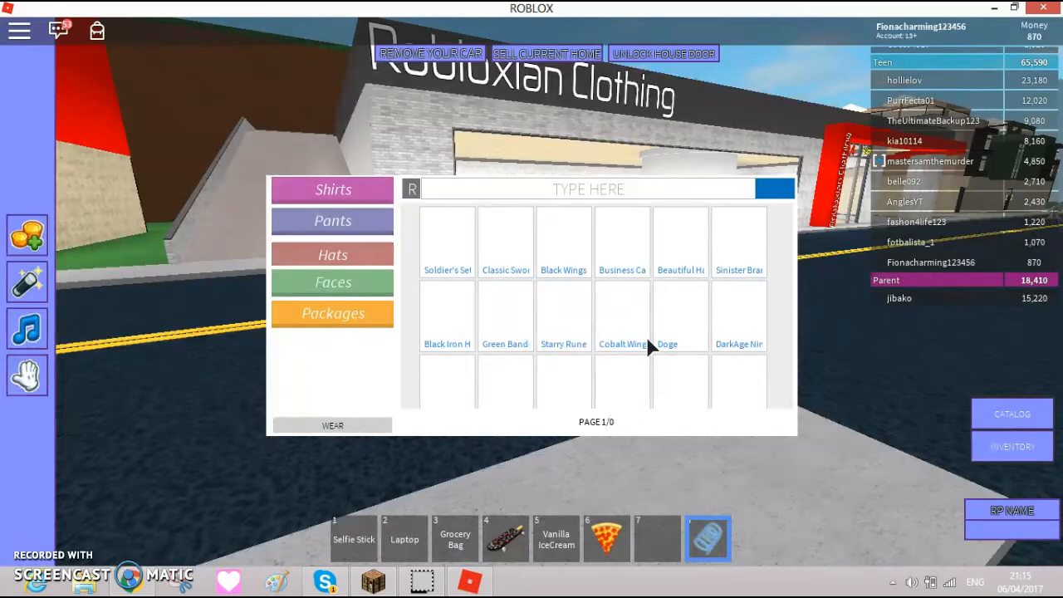
# Browse the catalog's Hats section, then switch it to show Faces
pyautogui.click(333, 254)
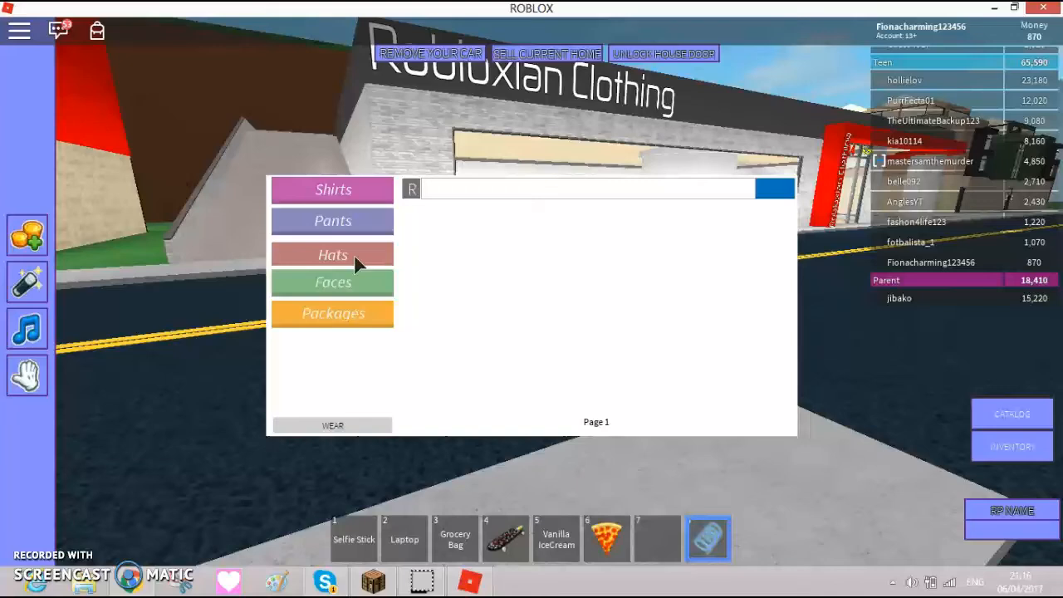
pyautogui.click(332, 254)
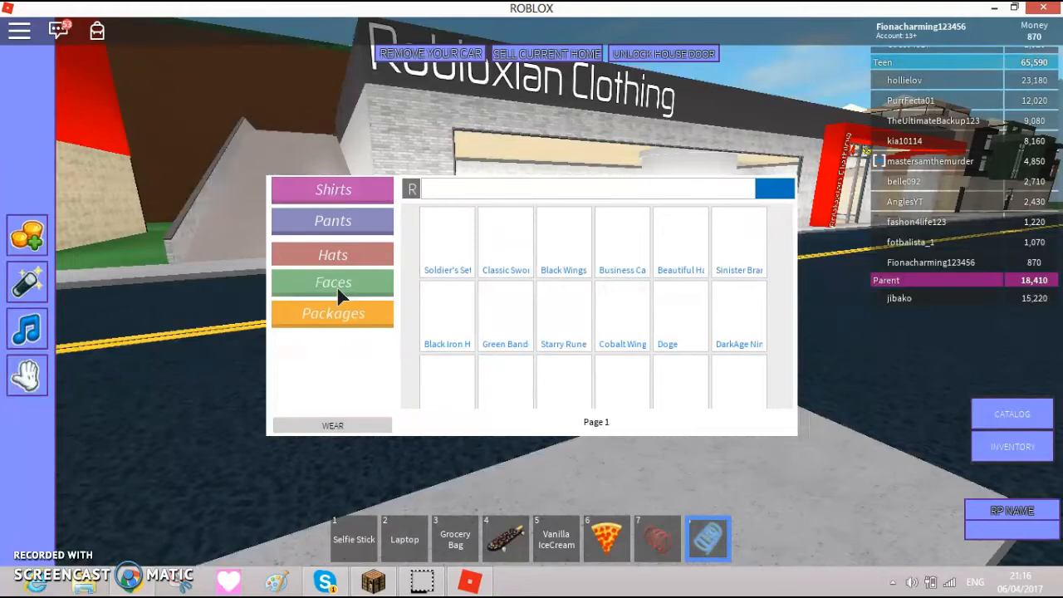
pyautogui.click(332, 286)
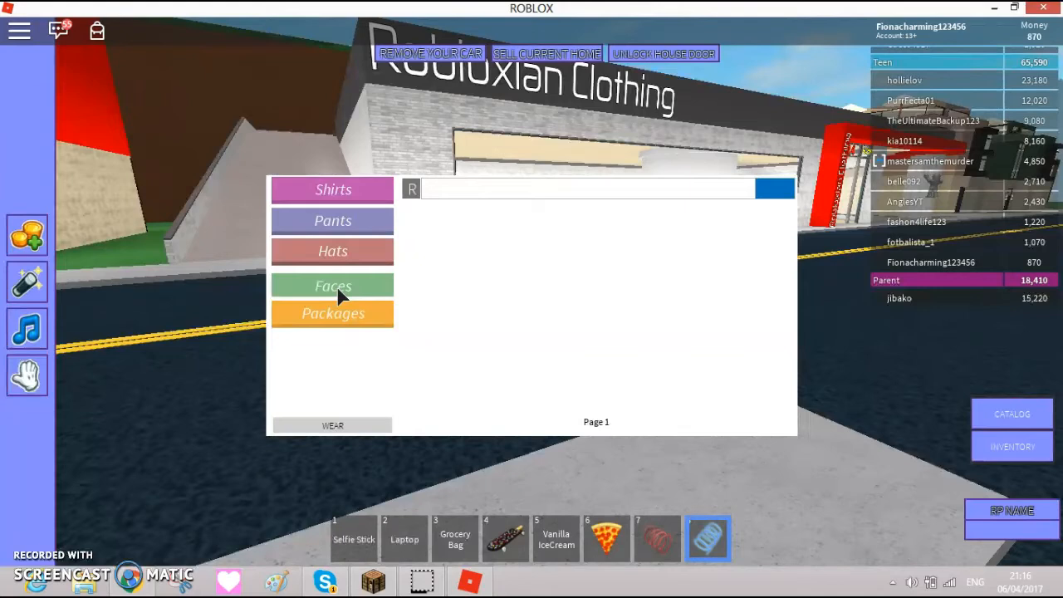